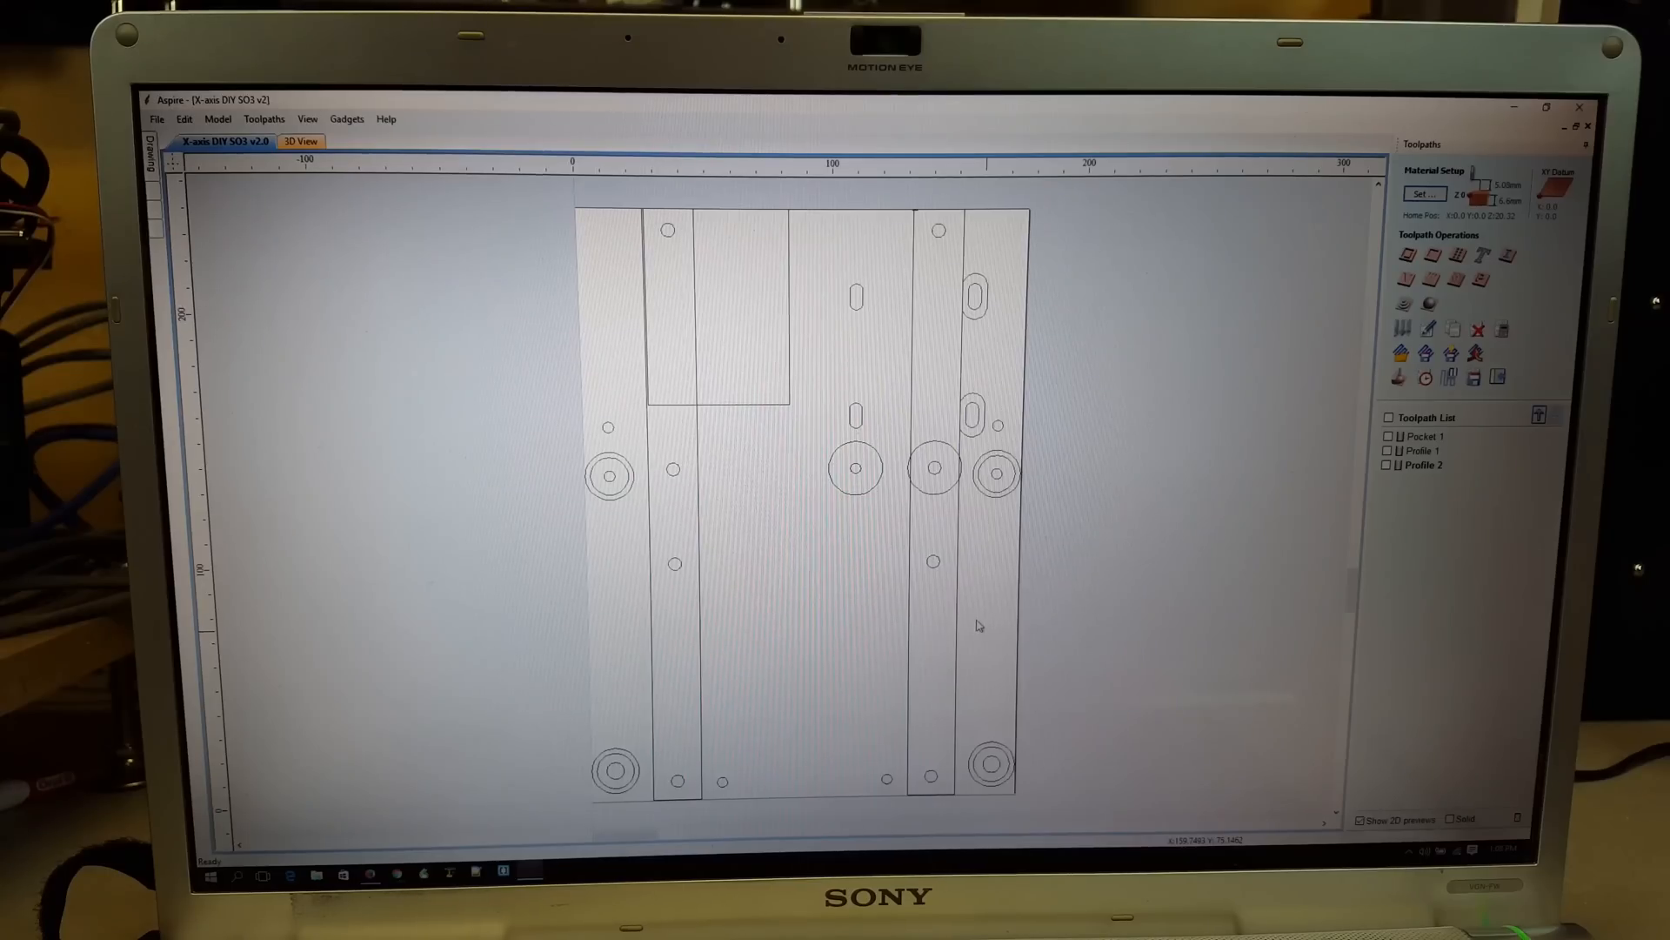
{"action": "mouse_move", "coordinate": [958, 704]}
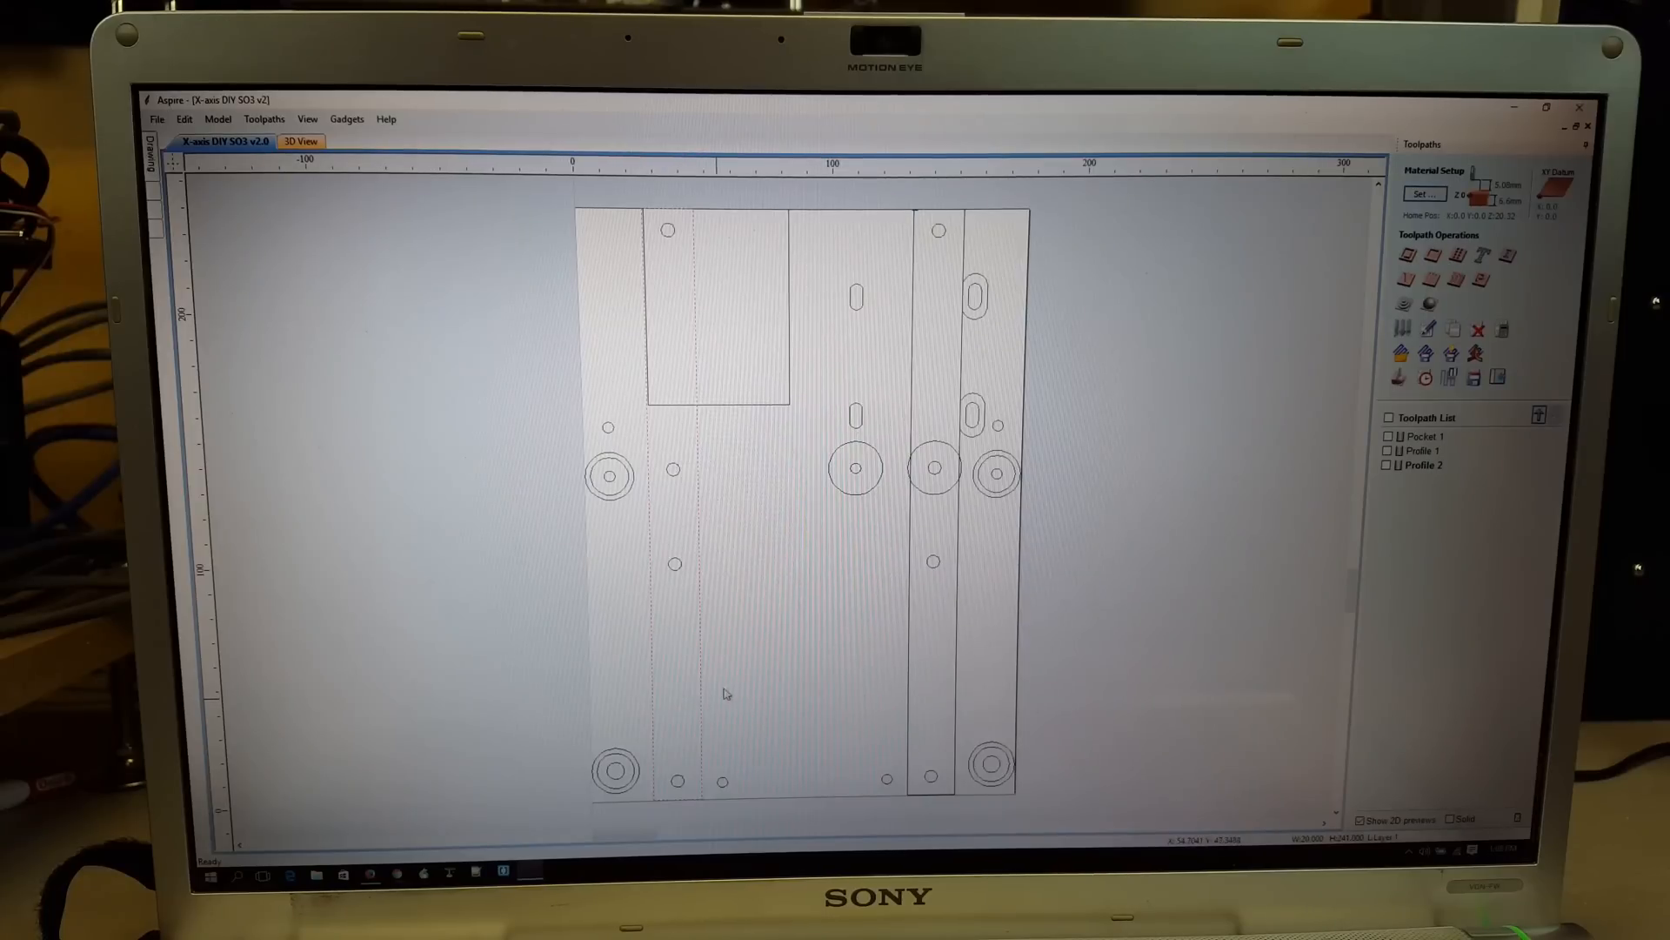
{"action": "mouse_move", "coordinate": [775, 414]}
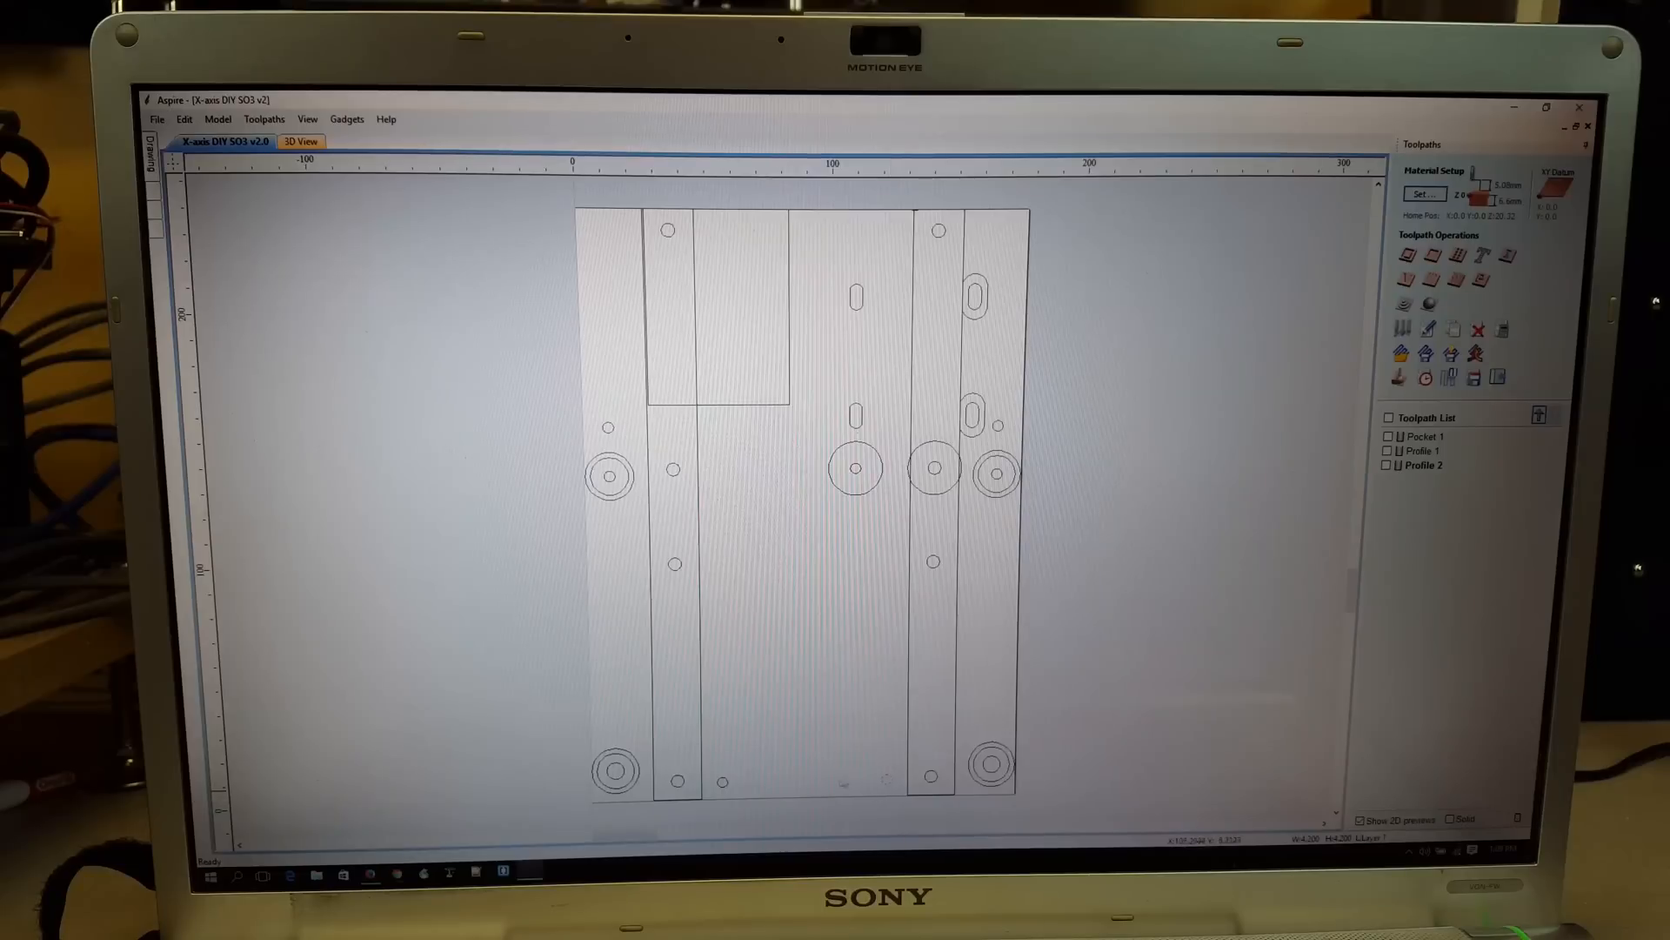
{"action": "mouse_move", "coordinate": [734, 789]}
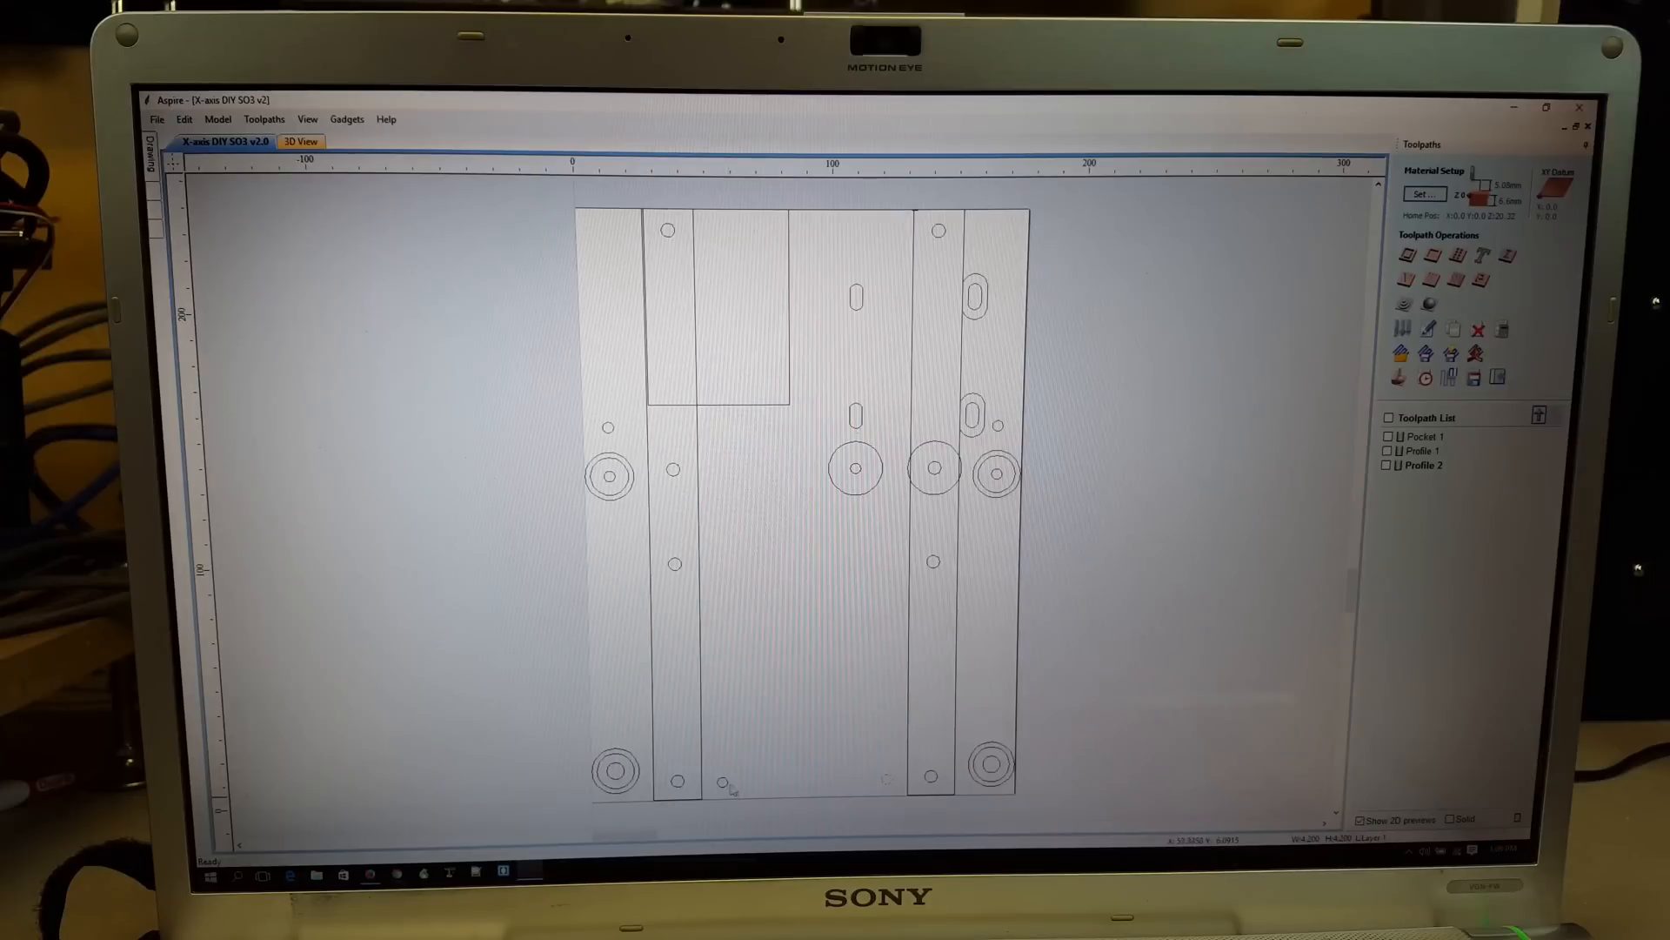
{"action": "mouse_move", "coordinate": [675, 471]}
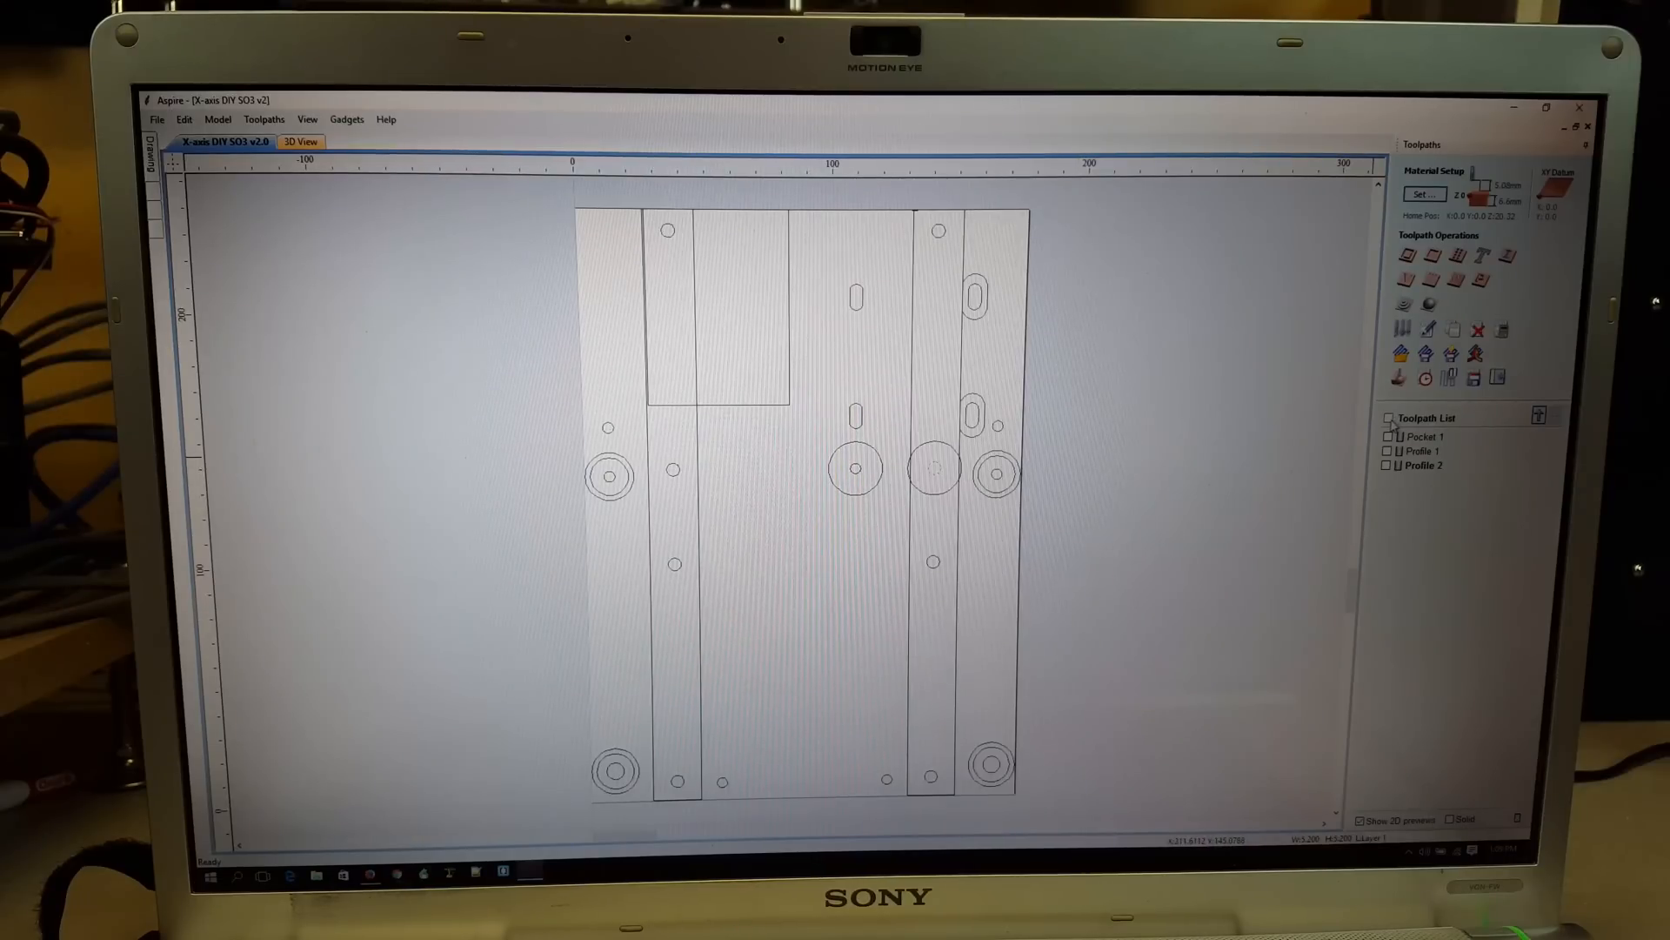
- Run Preview All Toolpaths so the 3D view shows the plate's holes and slots machined
{"action": "left_click", "coordinate": [1386, 416]}
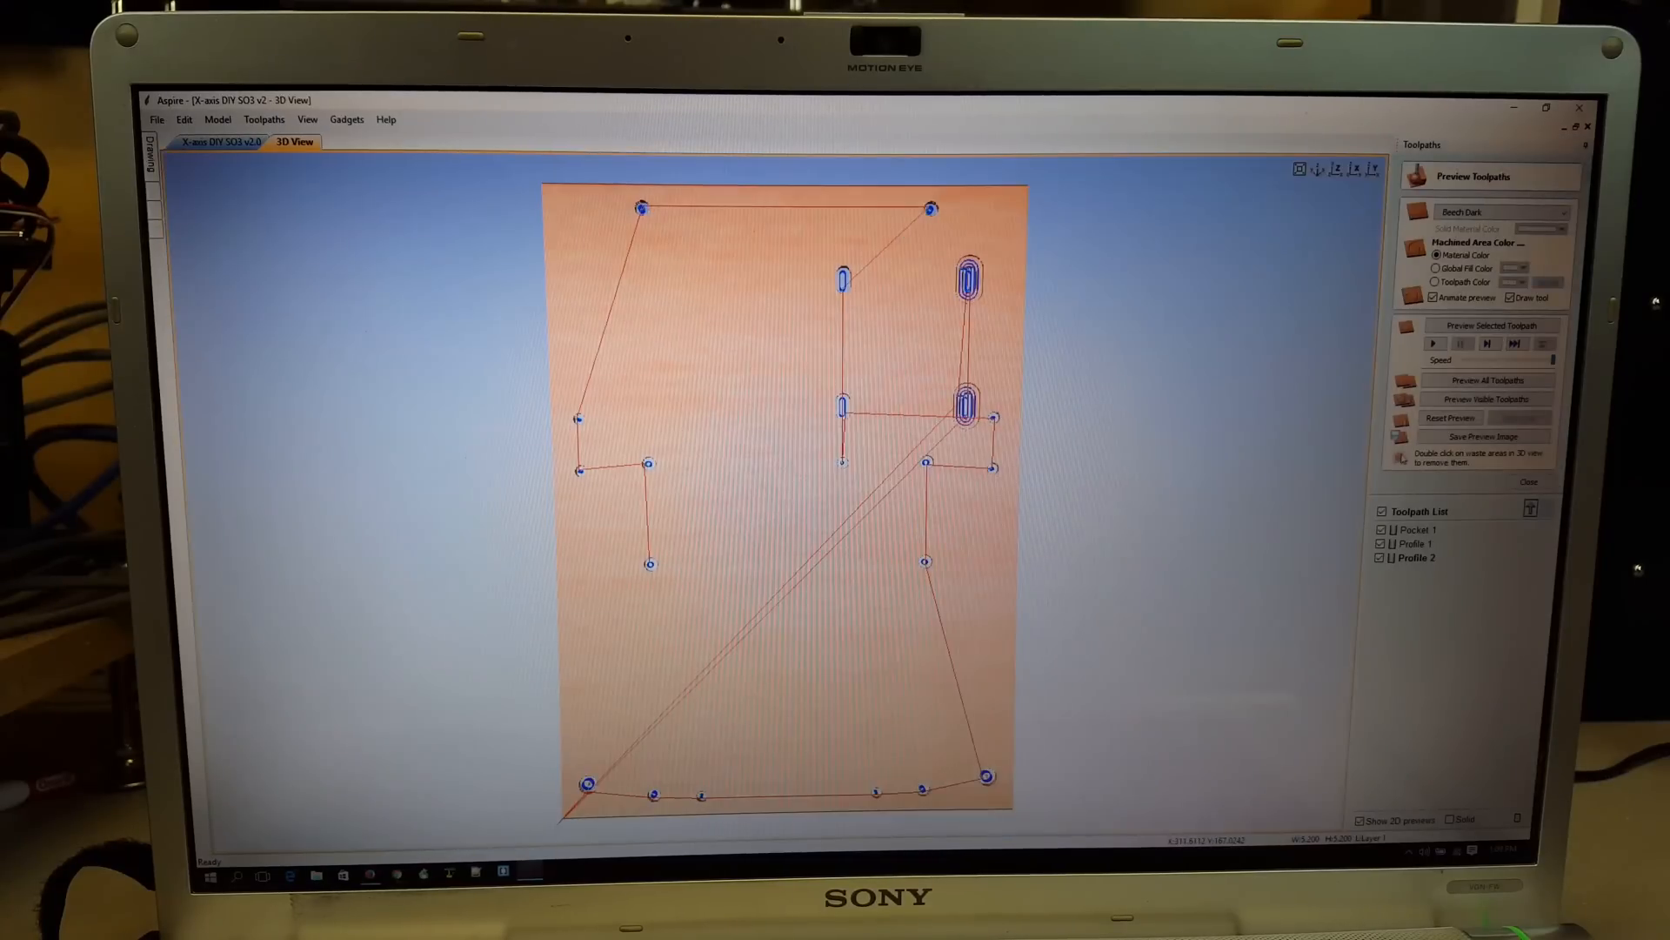
{"action": "left_click", "coordinate": [1488, 381]}
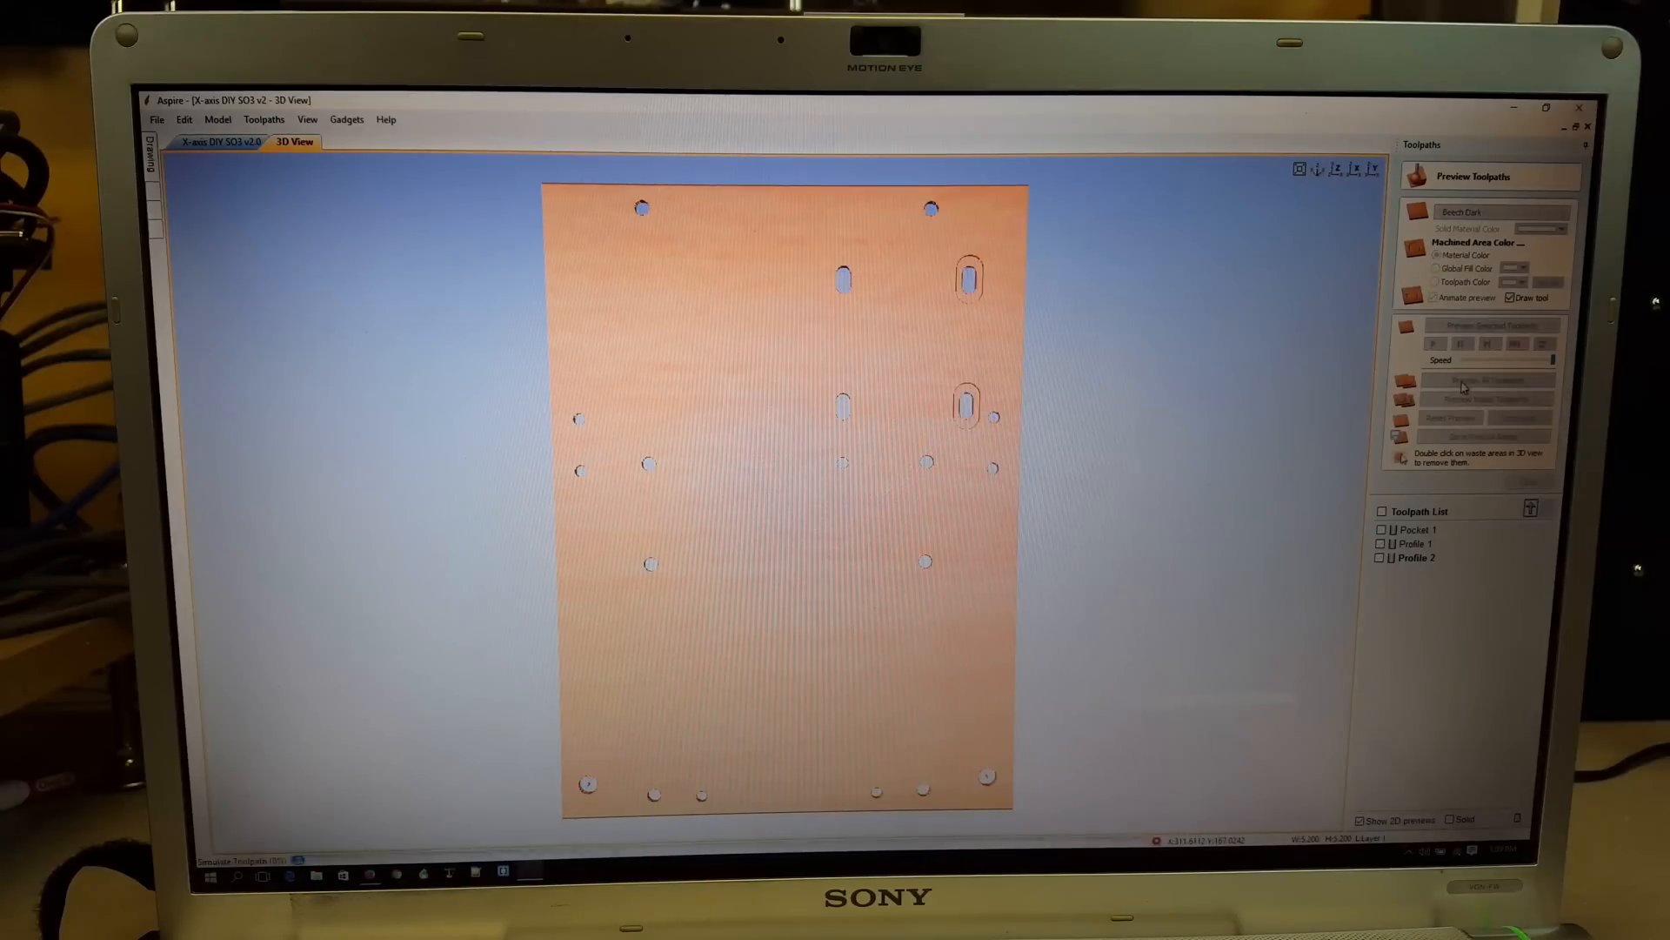
{"action": "left_click", "coordinate": [1484, 379]}
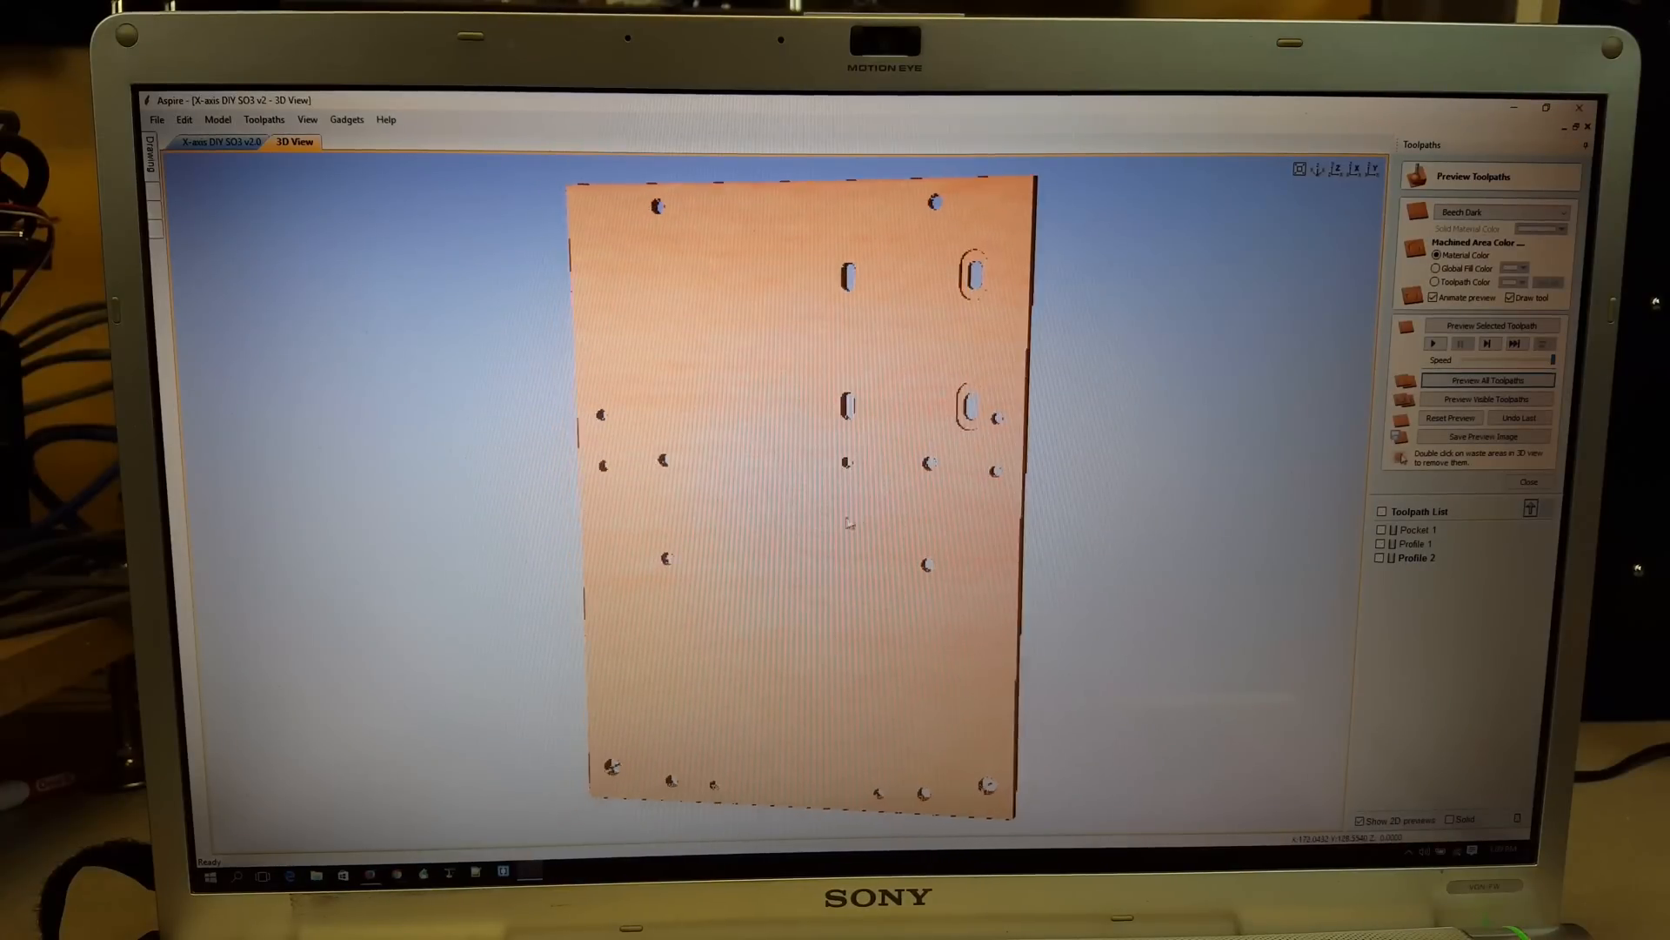